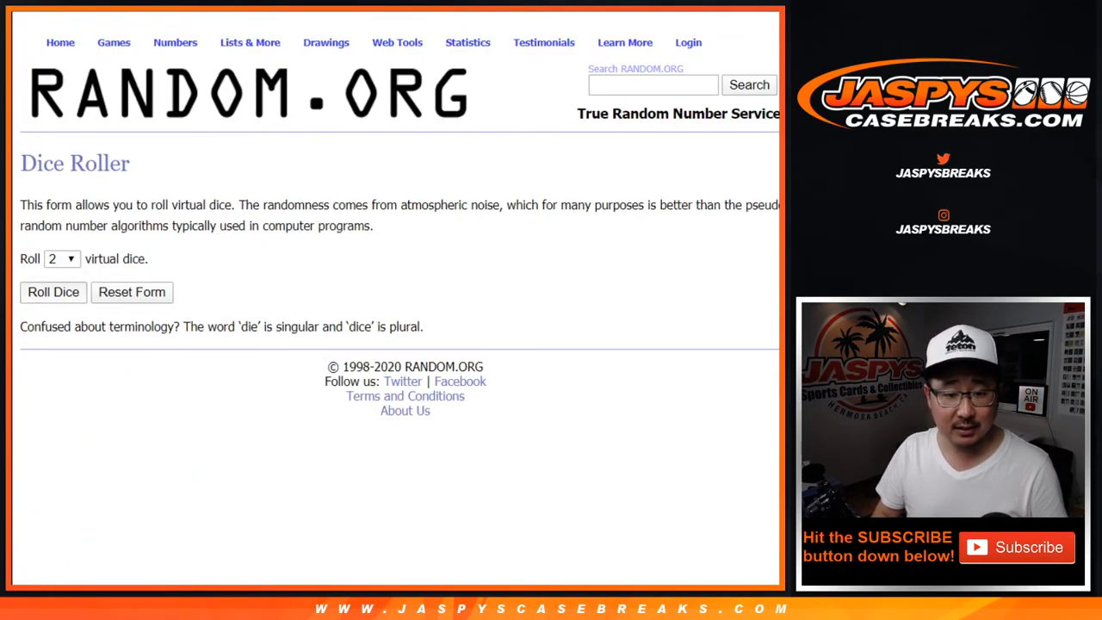
- Open RANDOM.ORG's List Randomizer holding the ten participant names, one per line
{"action": "left_click", "coordinate": [53, 292]}
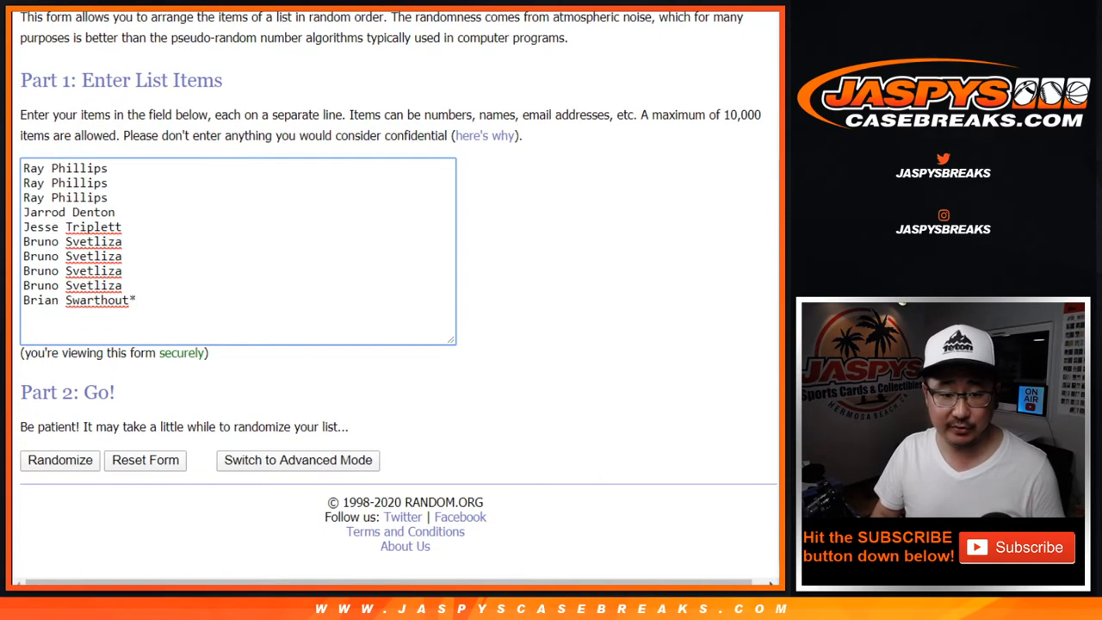
- Shuffle the ten names several times, then return to the list entry form
{"action": "left_click", "coordinate": [58, 461]}
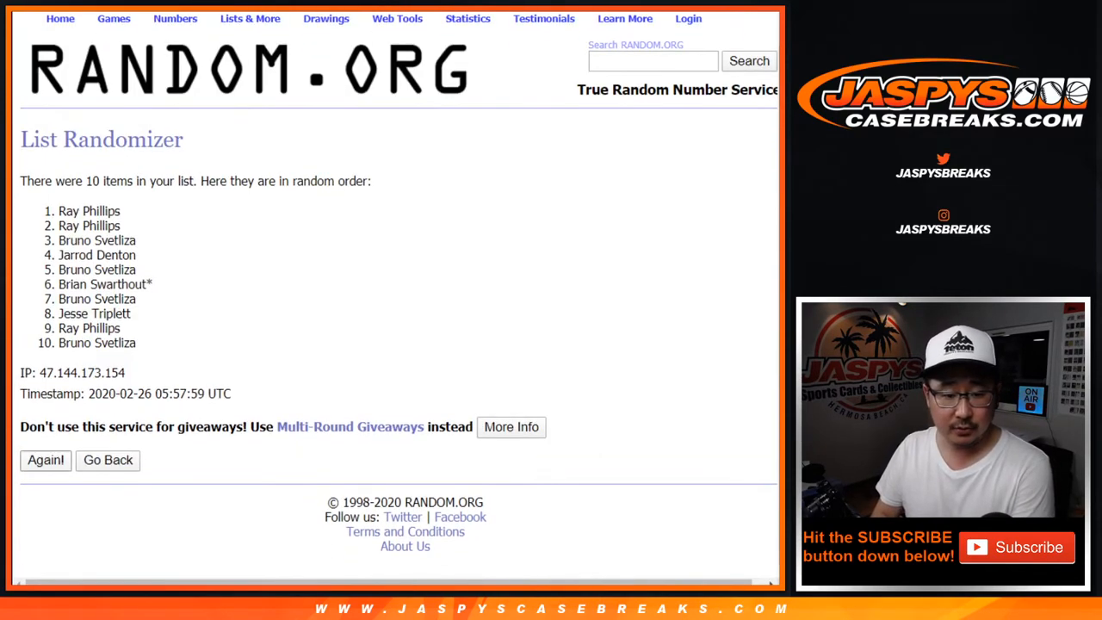
{"action": "left_click", "coordinate": [45, 461]}
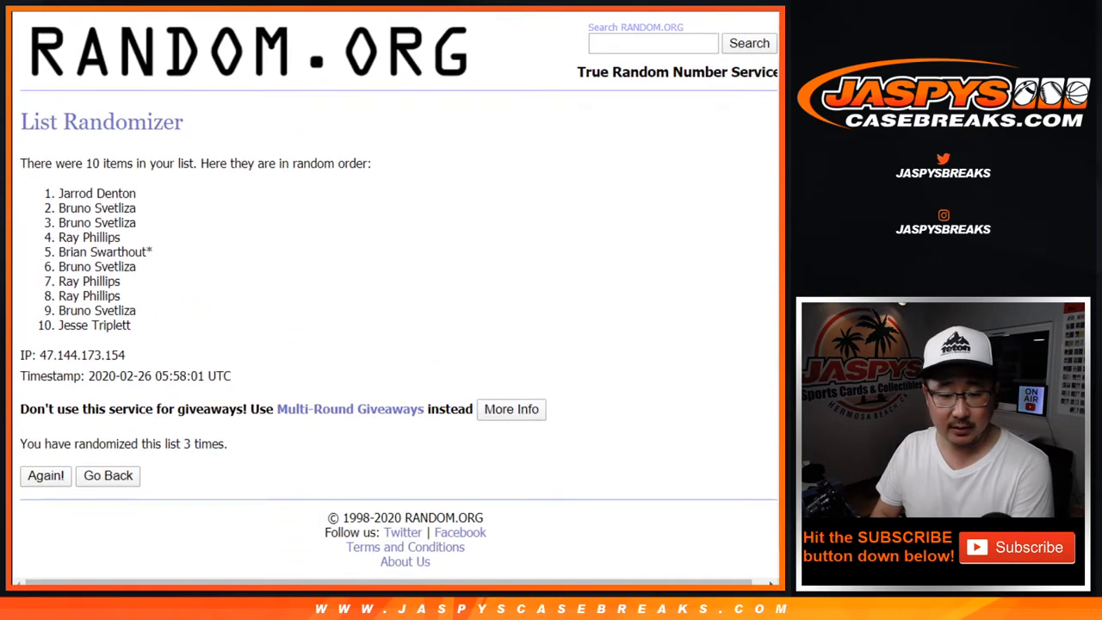
{"action": "left_click", "coordinate": [44, 475]}
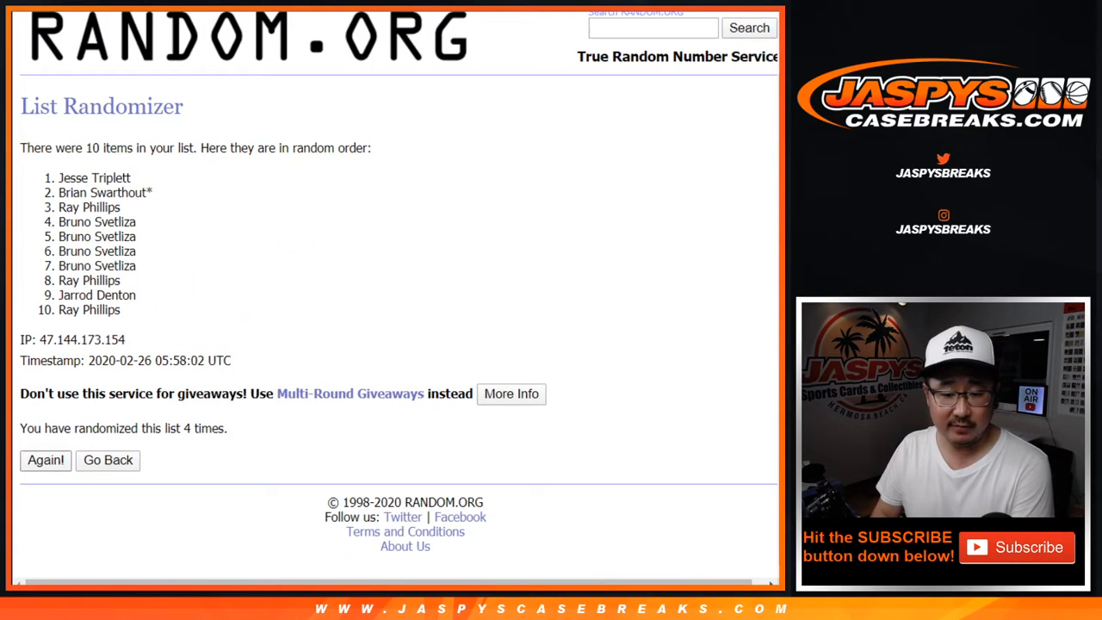
{"action": "left_click", "coordinate": [44, 461]}
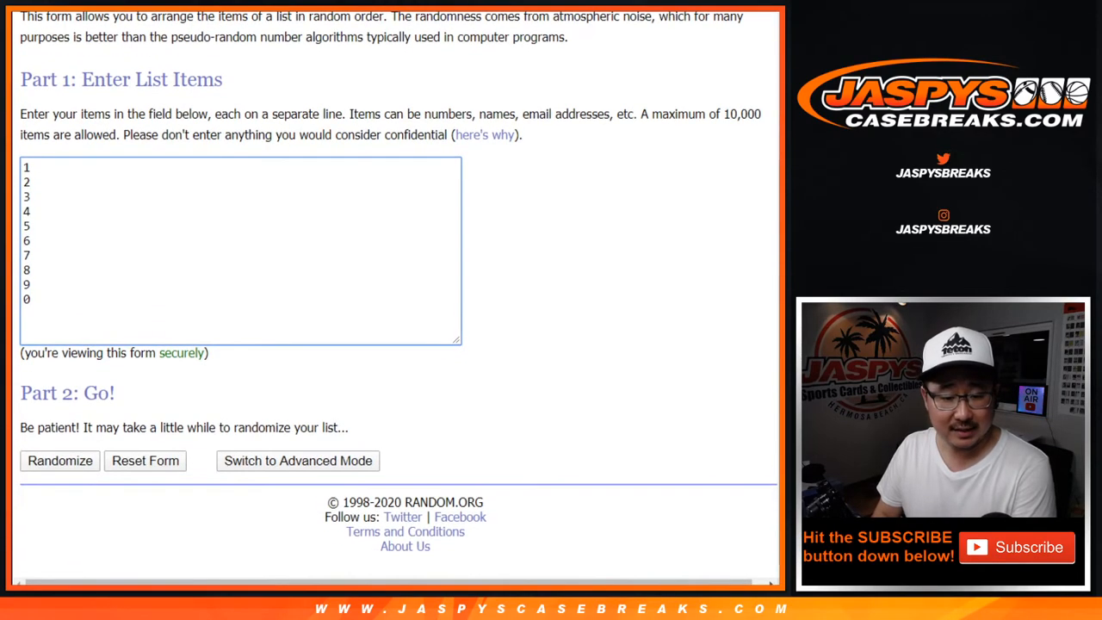
- Shuffle the digits into the order 7, 1, 5, 8, 2, 9, 4, 3, 0, 6 and select them
{"action": "left_click", "coordinate": [60, 461]}
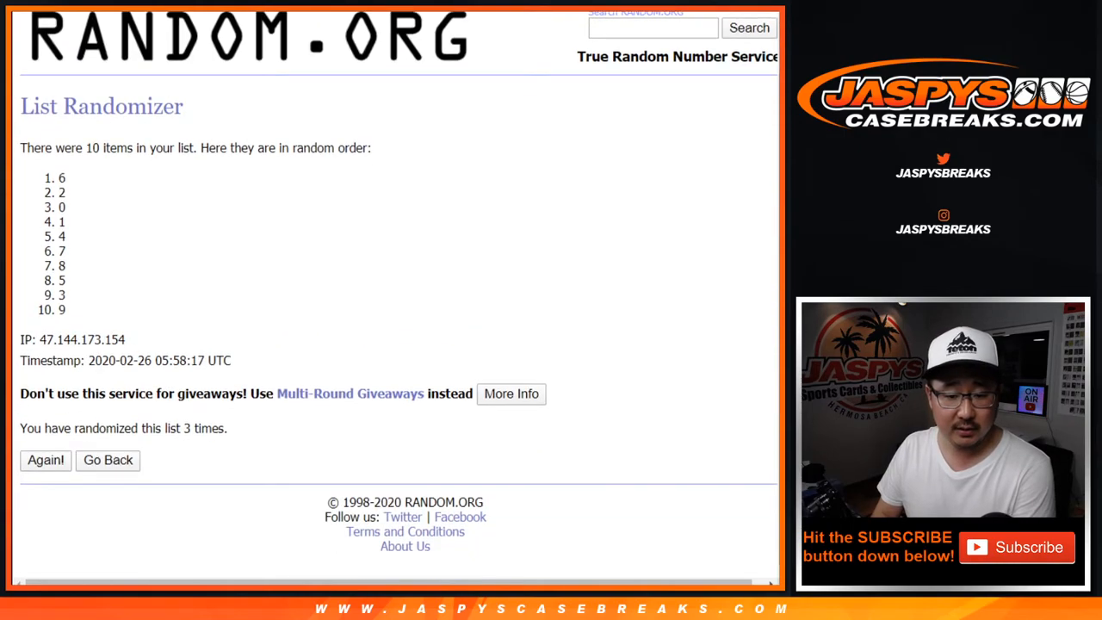
{"action": "left_click", "coordinate": [45, 460]}
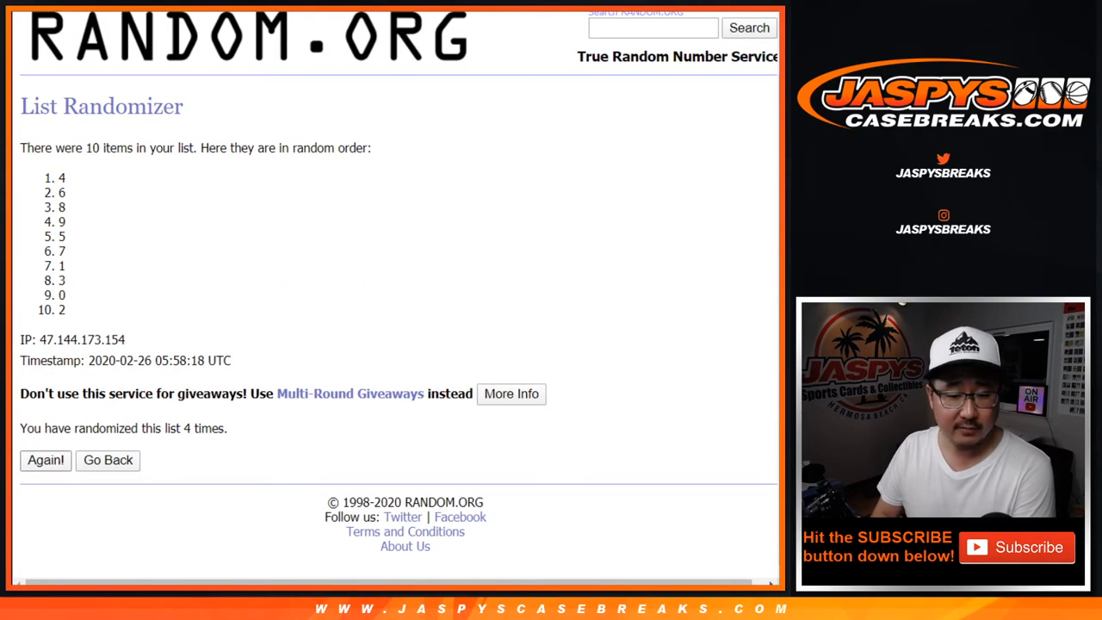
{"action": "left_click", "coordinate": [45, 461]}
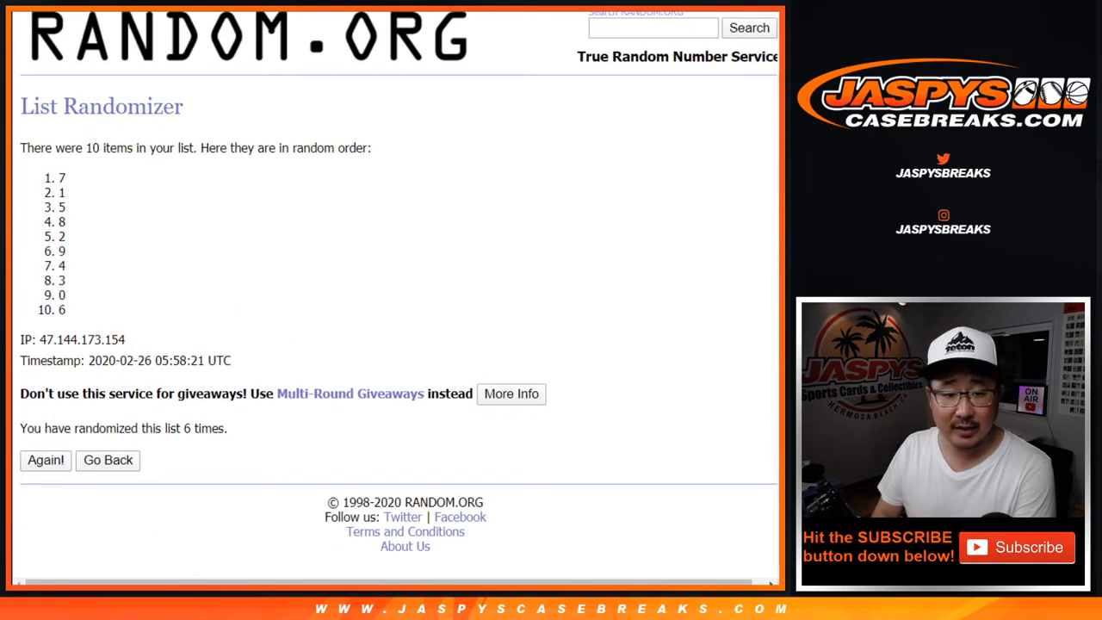
{"action": "left_click_drag", "start_coordinate": [63, 178], "coordinate": [62, 310]}
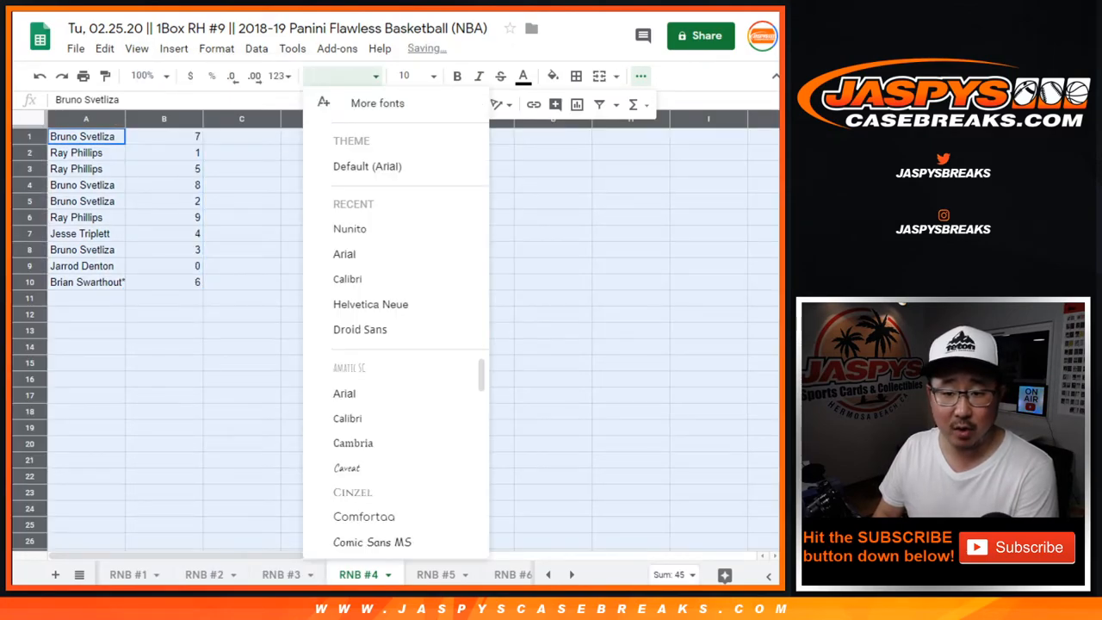
- Set Nunito size 18, sort A1:B10 by number ascending, and center column A
{"action": "left_click", "coordinate": [430, 76]}
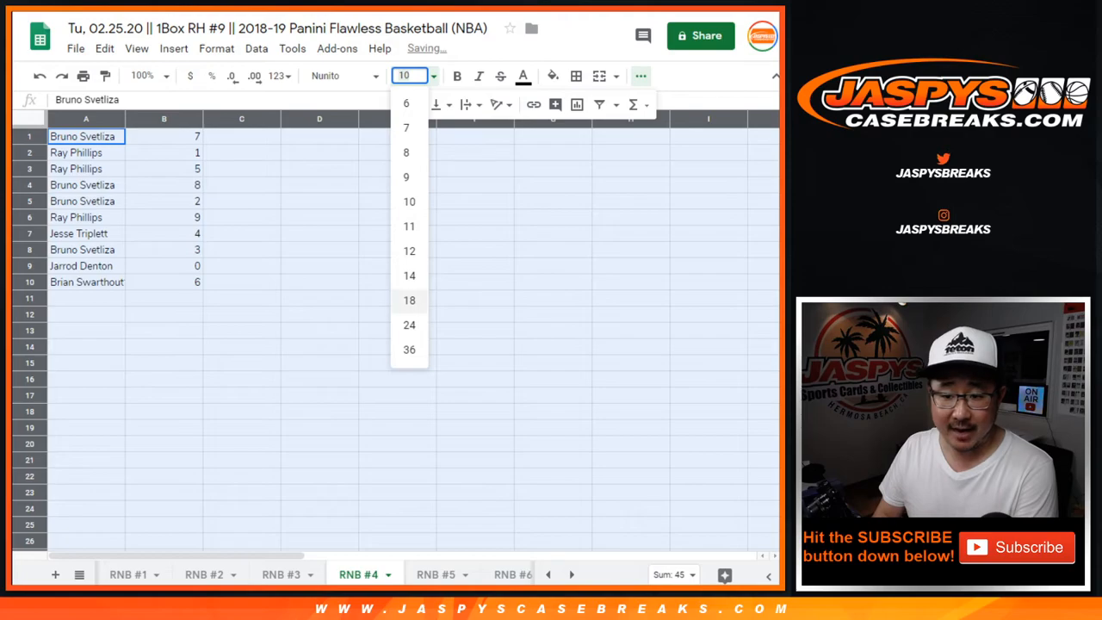
{"action": "left_click", "coordinate": [409, 300]}
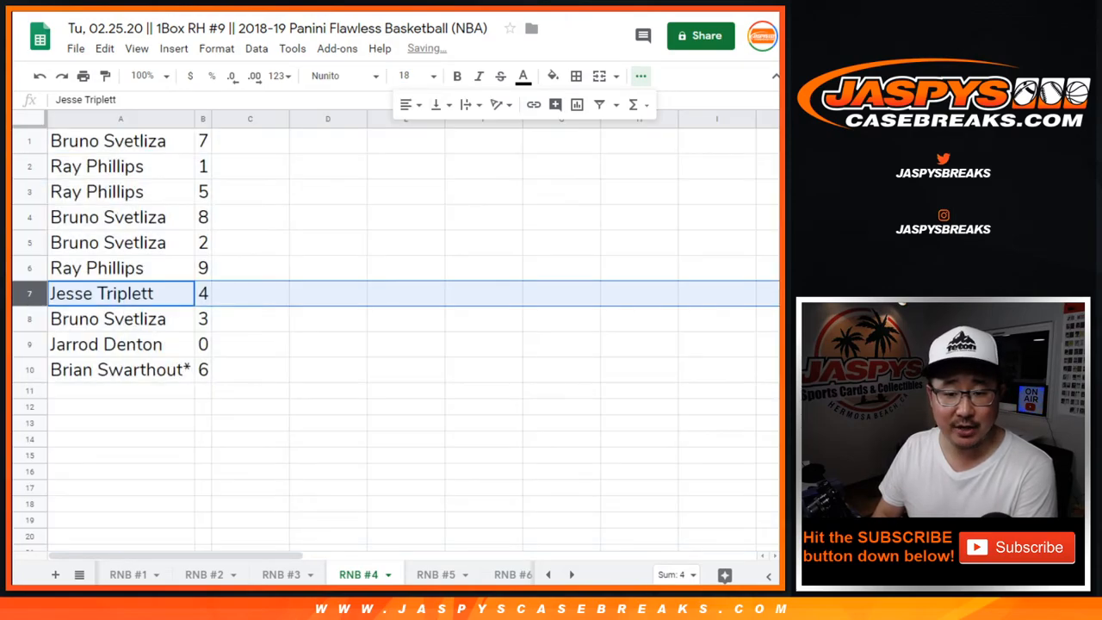
{"action": "left_click", "coordinate": [112, 369]}
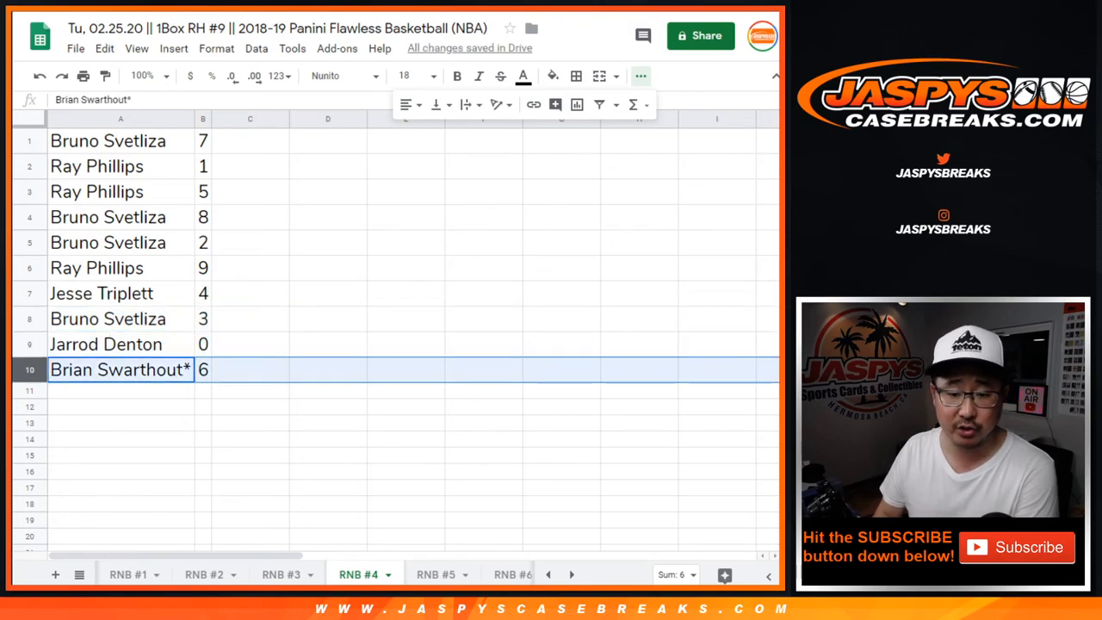
{"action": "left_click", "coordinate": [255, 48]}
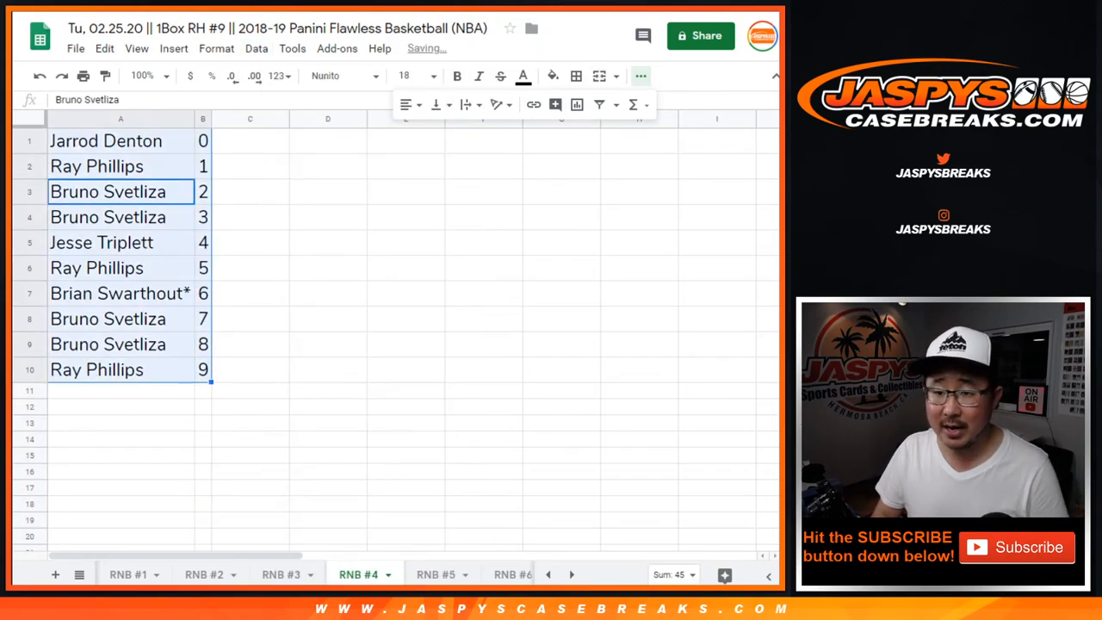
{"action": "left_click", "coordinate": [582, 76]}
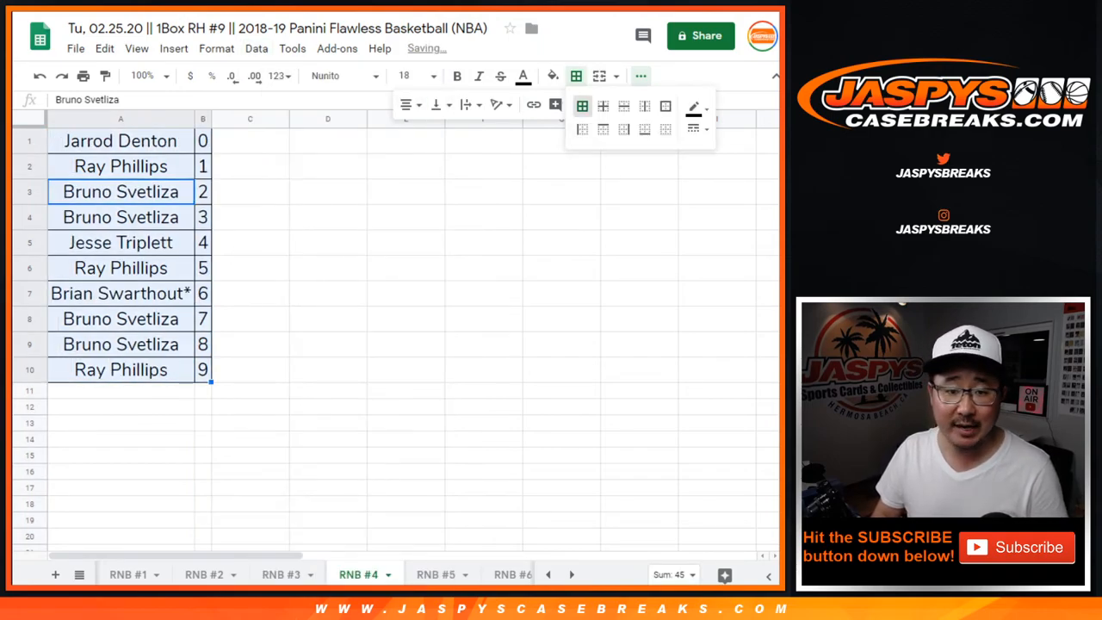